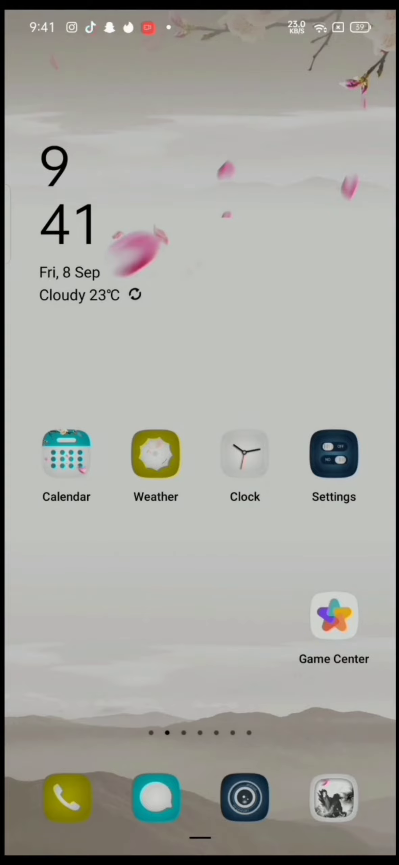
Launch the web browser from the Android home screen.
click(336, 280)
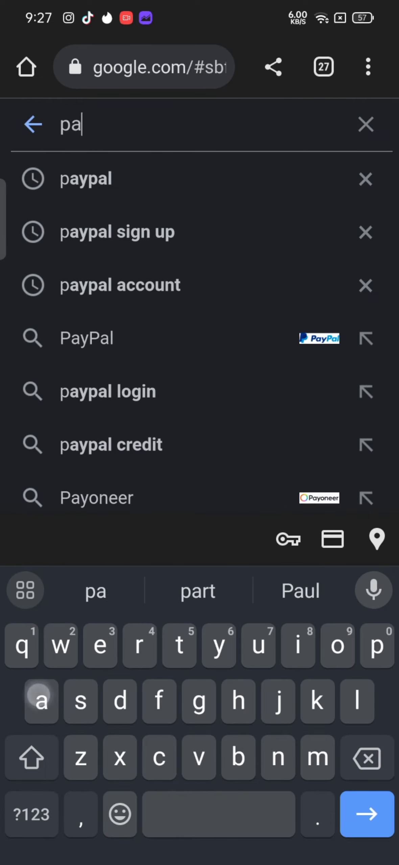
text(ypa)
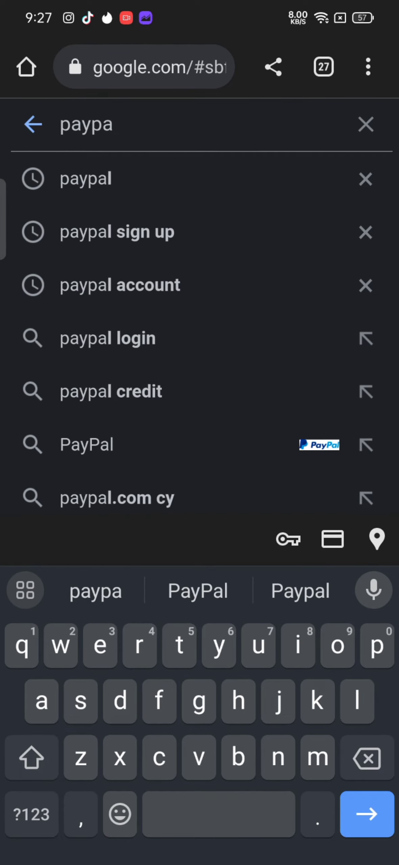
click(85, 179)
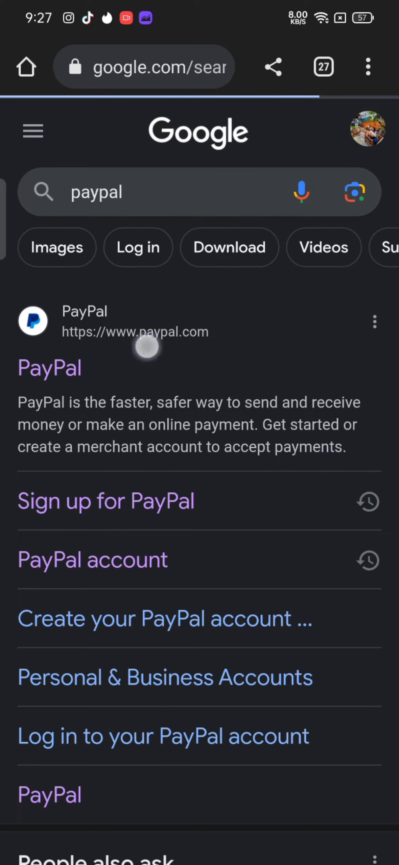
scroll(down, 3)
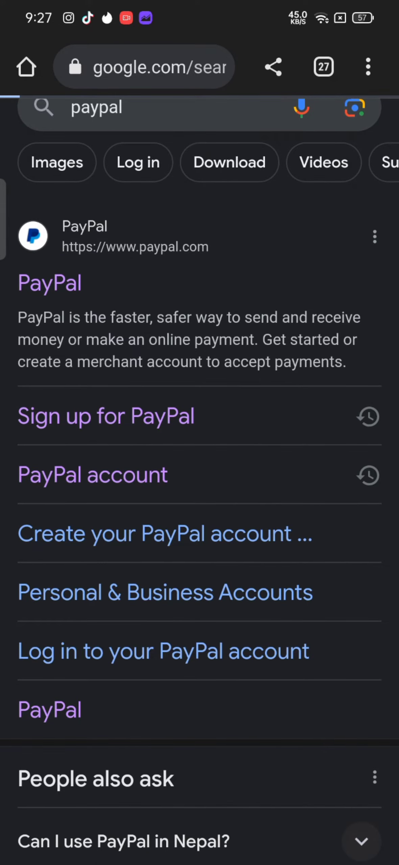
click(50, 283)
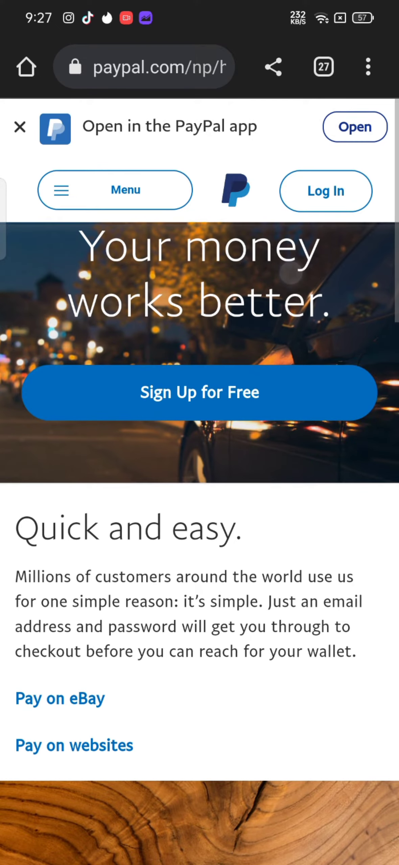
Go to PayPal Log In and start the 'Forgot password?' recovery with the email prefilled.
click(326, 191)
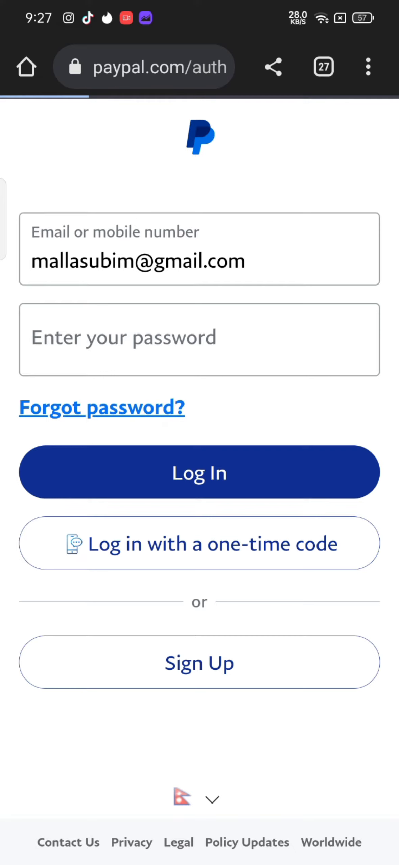
click(102, 416)
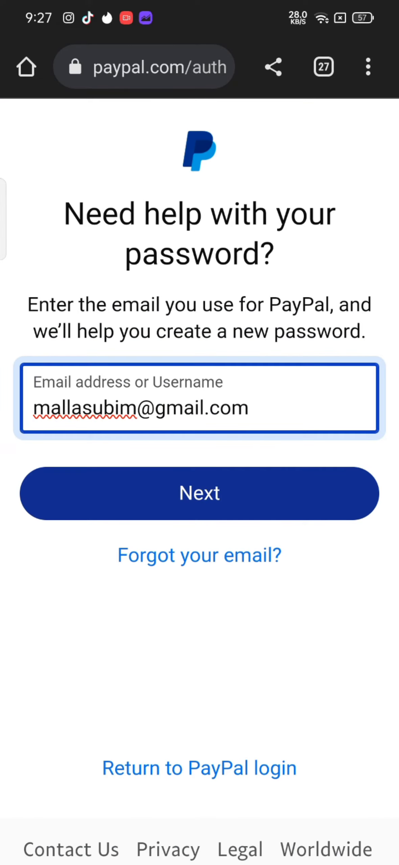
click(199, 493)
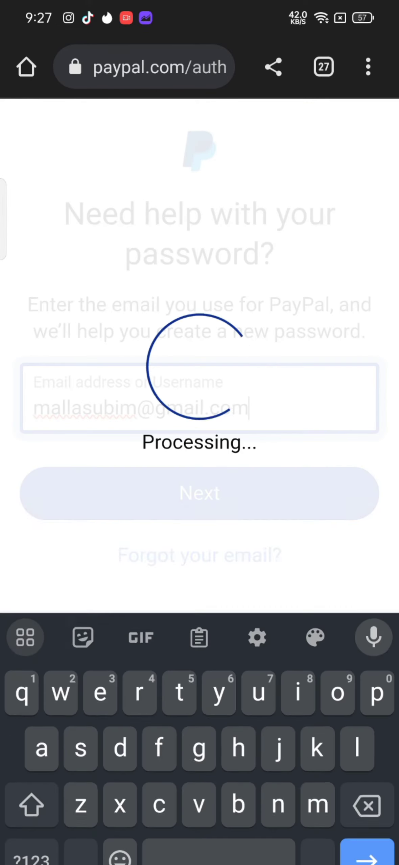
click(199, 492)
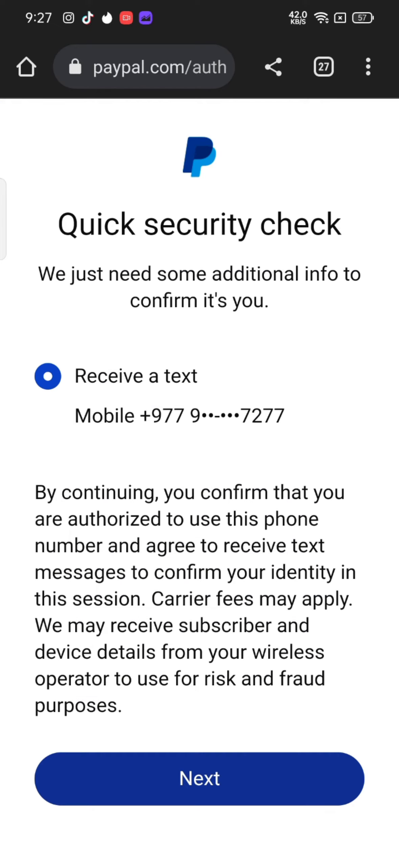
scroll(down, 3)
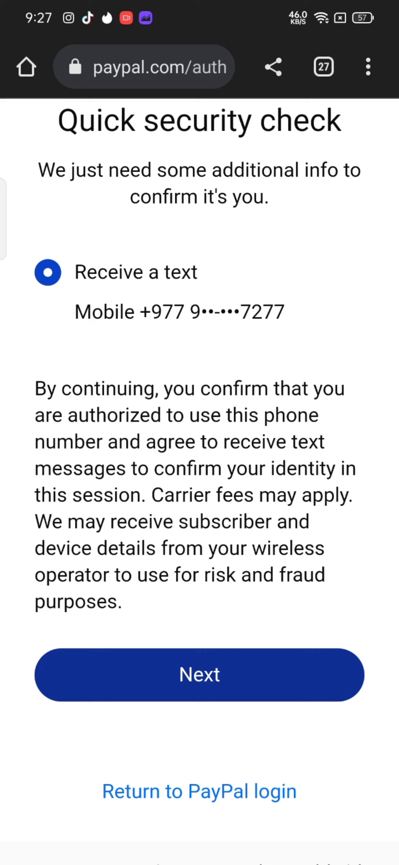
click(199, 675)
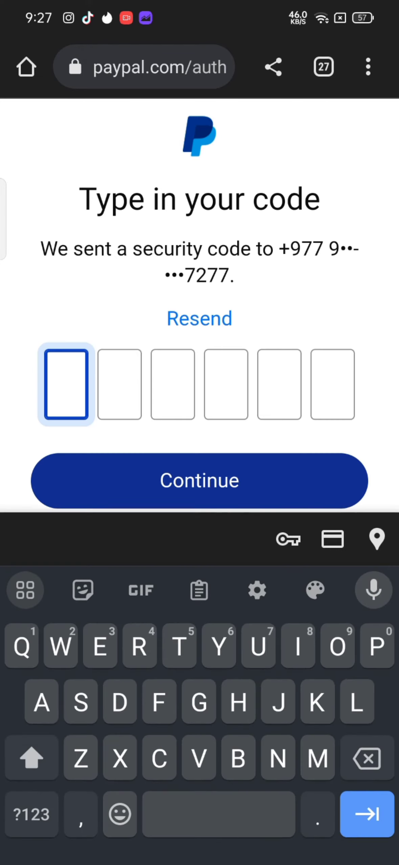
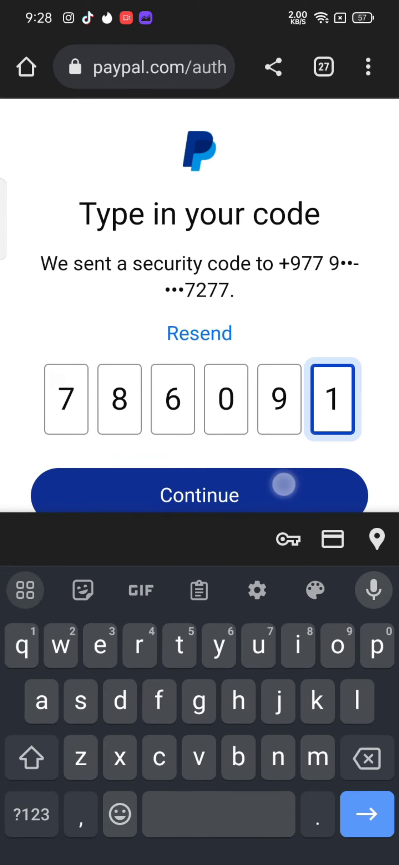
click(199, 494)
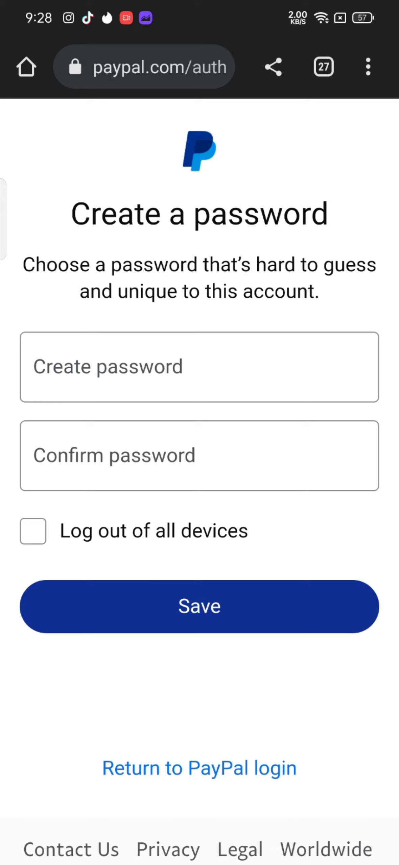
Enter and confirm the new password, then save it.
click(199, 366)
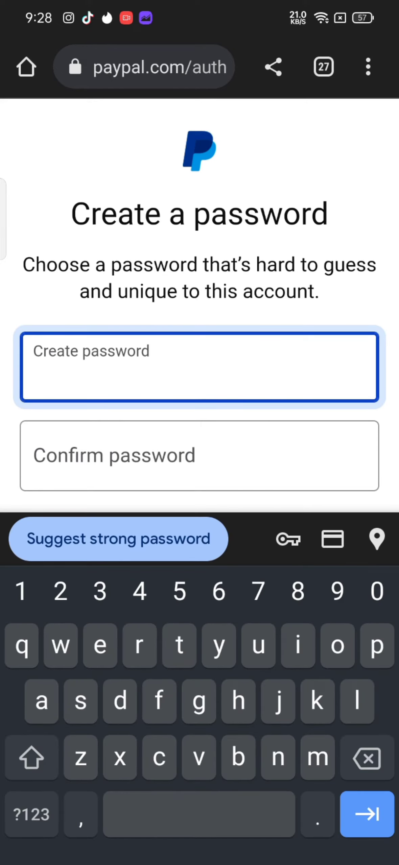
text(s)
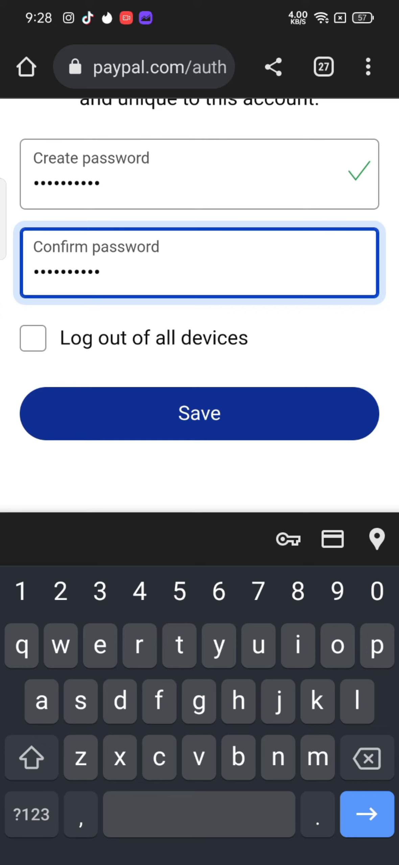
click(198, 413)
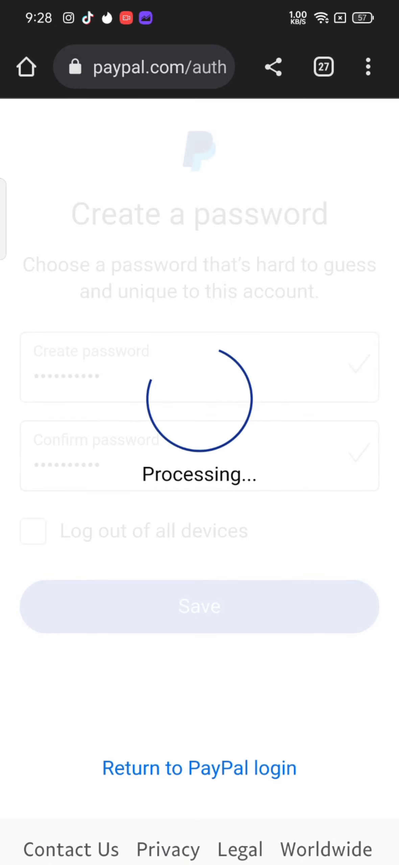